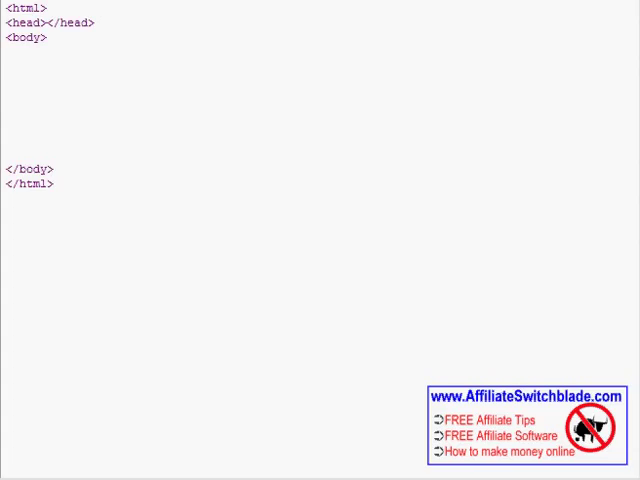
# - Place the cursor on a blank line inside the page body to start a tag
pyautogui.click(7, 93)
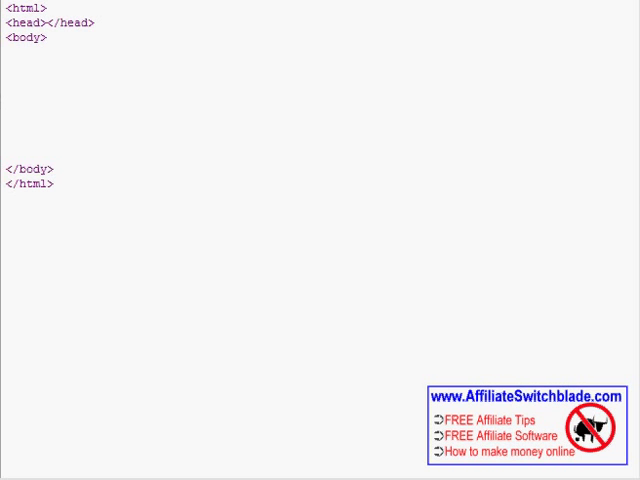
pyautogui.click(9, 94)
pyautogui.write('<')
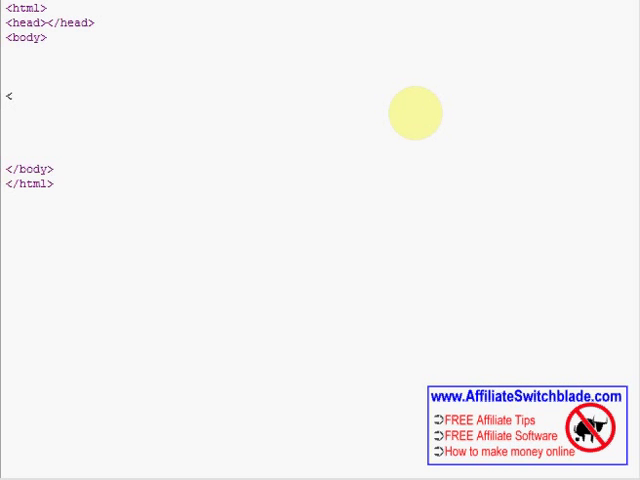
pyautogui.write('a')
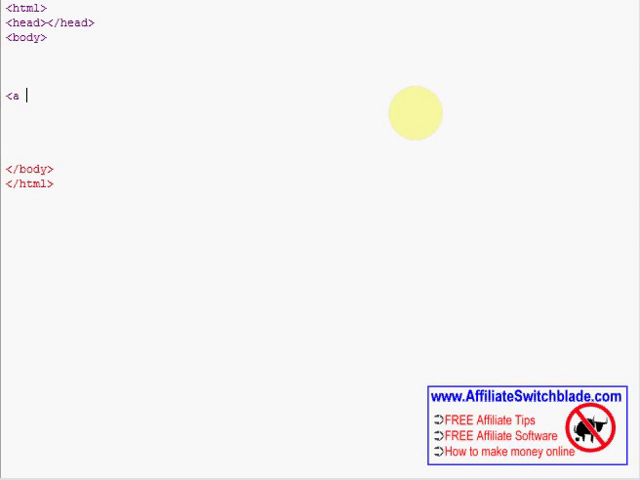
pyautogui.write('href=')
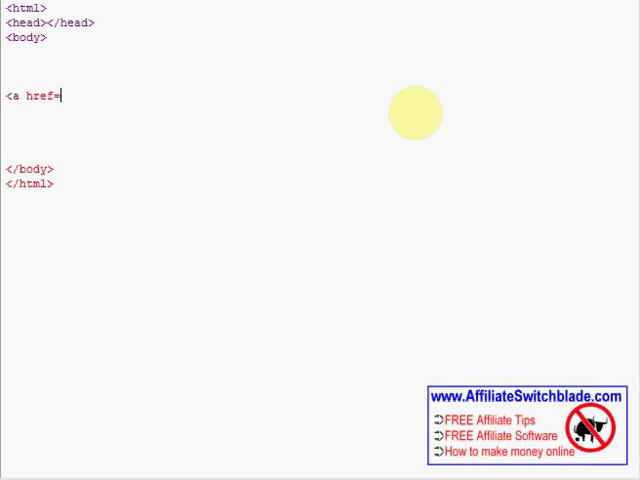
pyautogui.write('"')
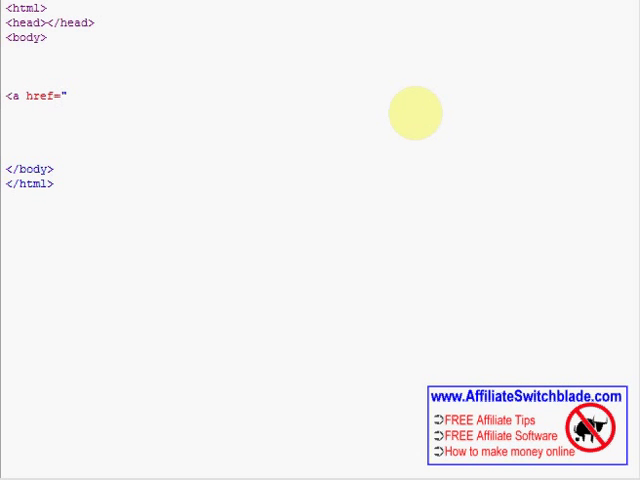
pyautogui.write('http:/')
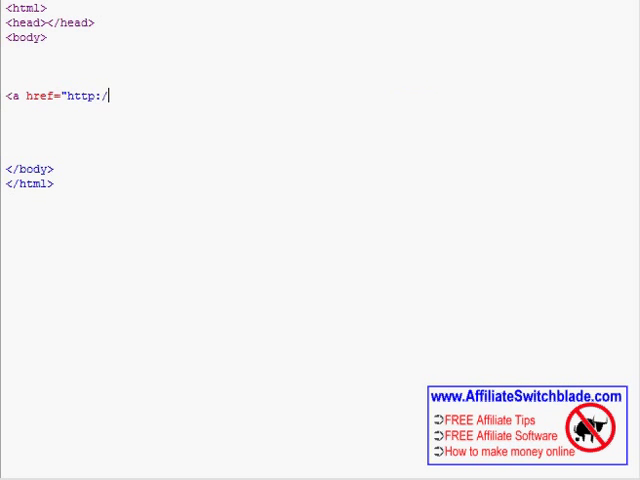
pyautogui.write('/www.google.com')
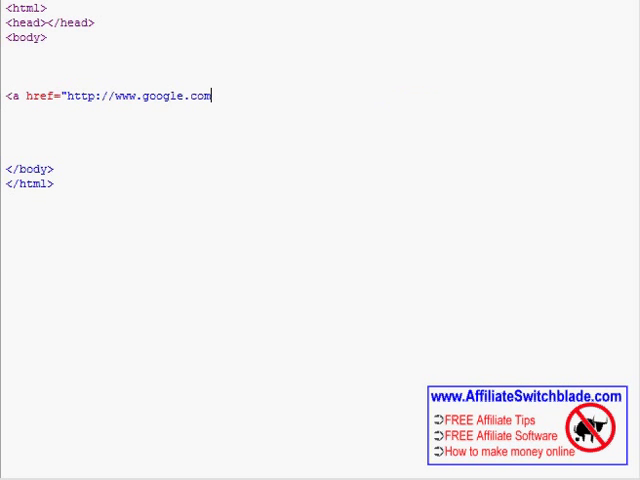
pyautogui.write('">')
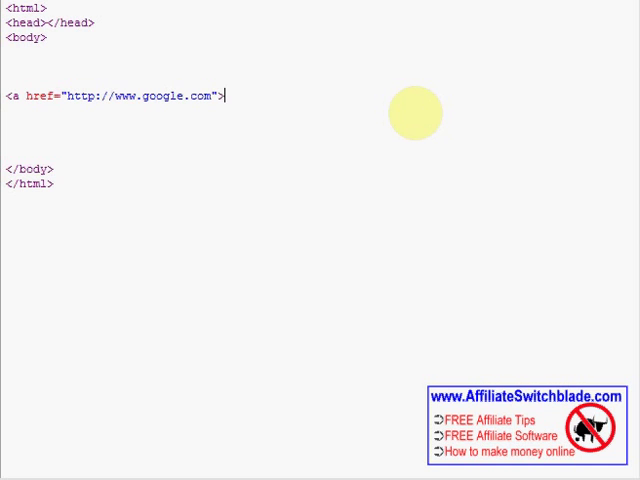
pyautogui.write('Google Sear')
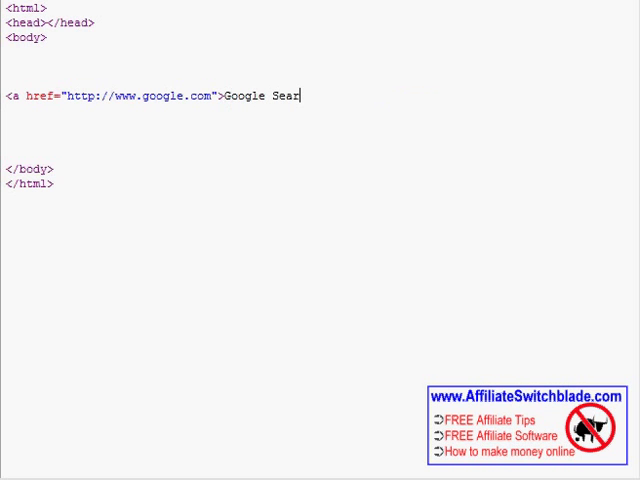
pyautogui.write('ch')
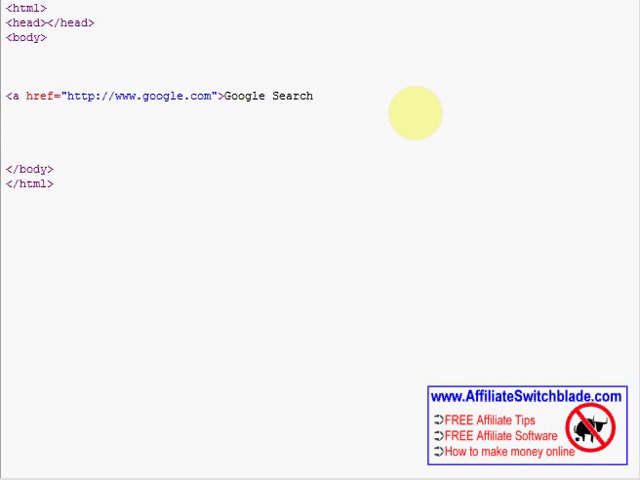
pyautogui.write('</a>')
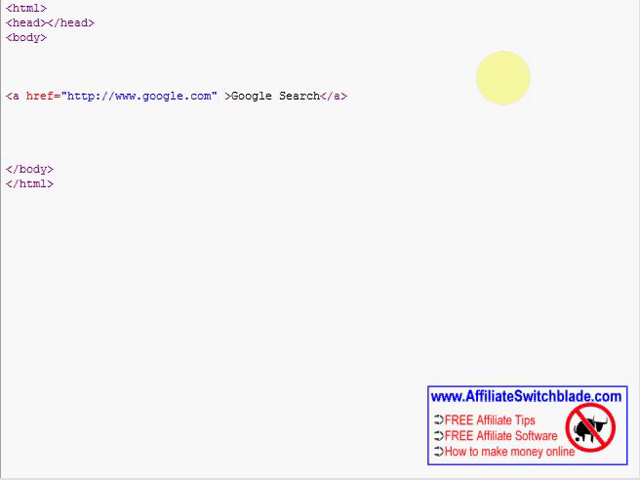
# - Add title="" to the link and fill it with 'Click here to do a Search'
pyautogui.write('title=""')
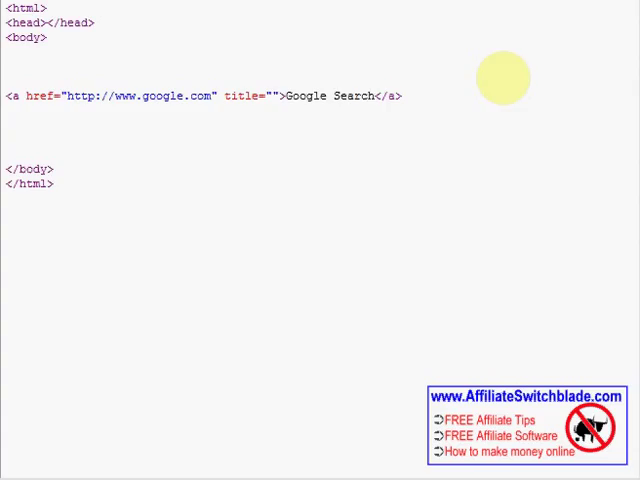
pyautogui.moveTo(455, 90)
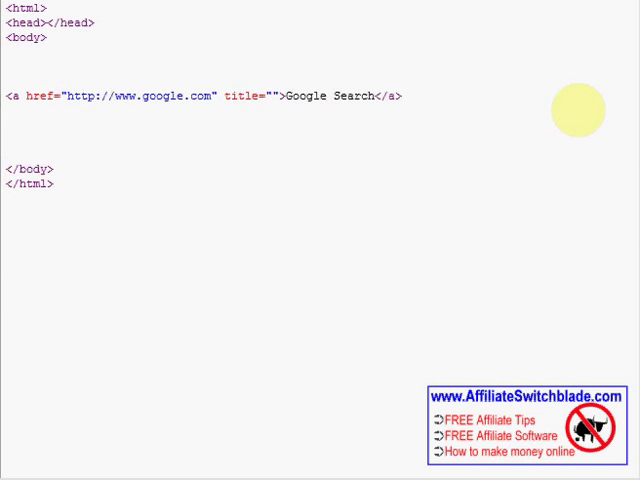
pyautogui.write('Click here to do a Search on Google')
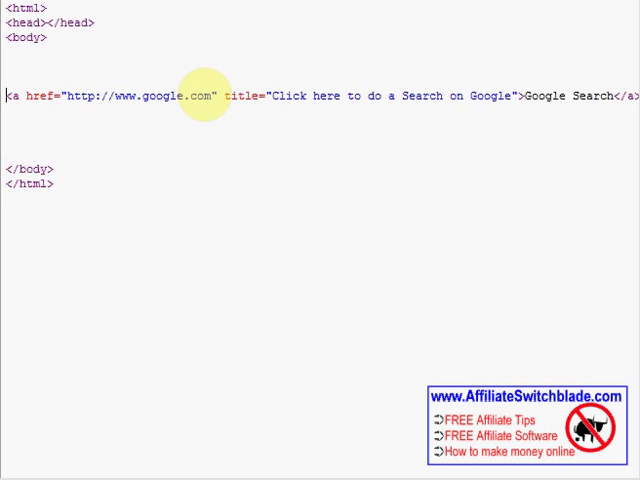
pyautogui.moveTo(256, 360)
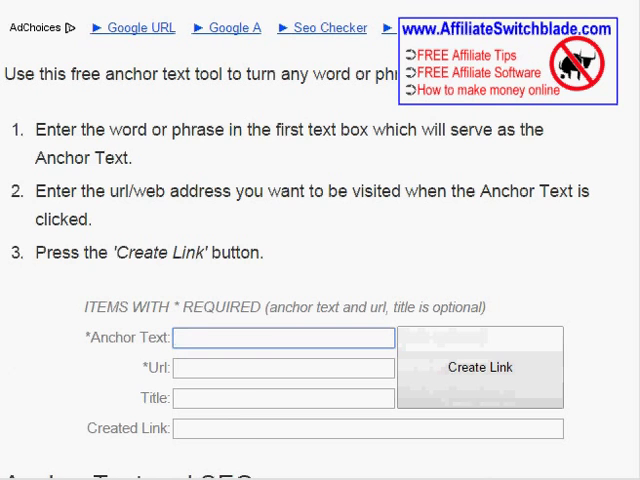
pyautogui.write('Google Search')
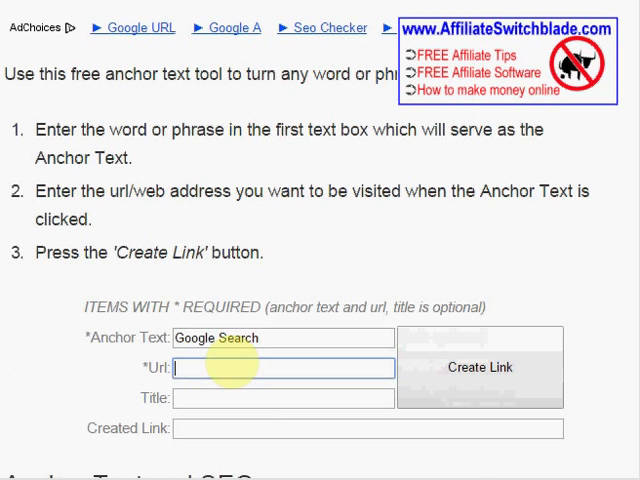
pyautogui.write('http://www.google.com')
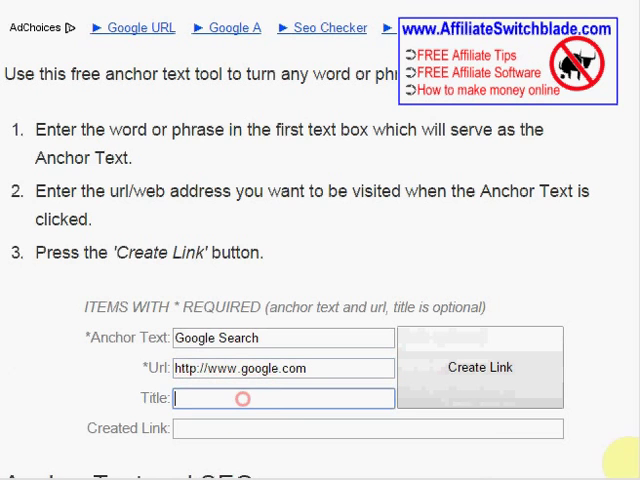
pyautogui.write('Click here to do a Google Search.')
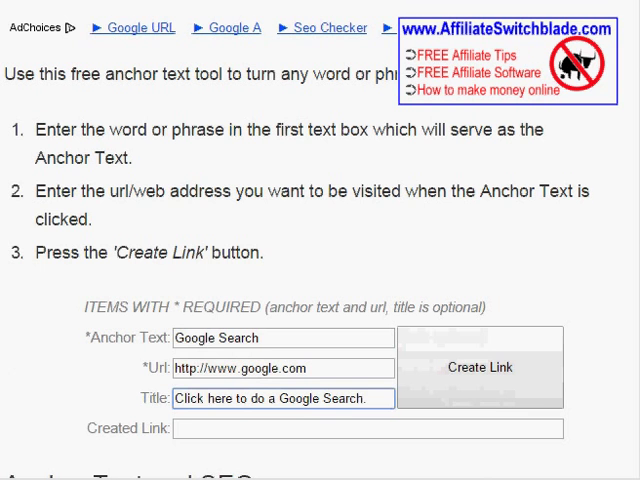
pyautogui.click(480, 367)
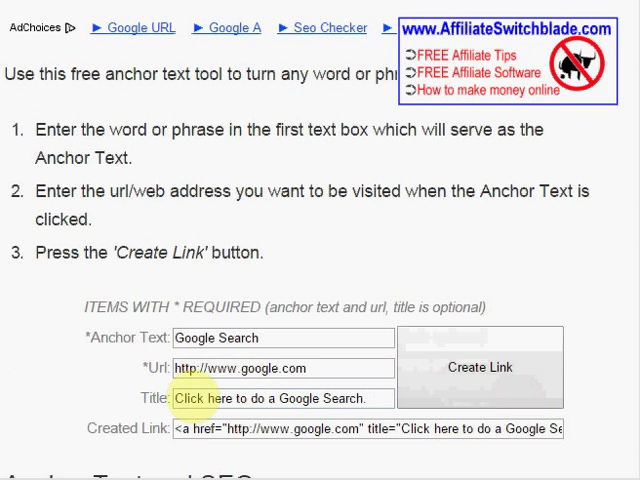